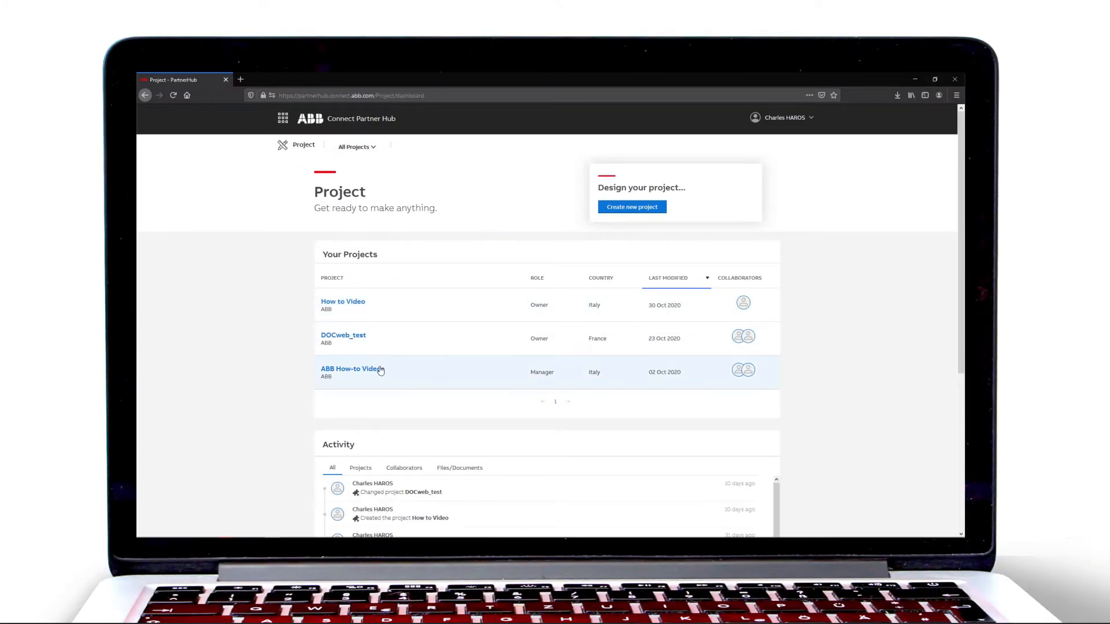
Open the ABB How-to Videos project's Project Design and launch its Video 5 single line diagram in DOCweb
click(346, 369)
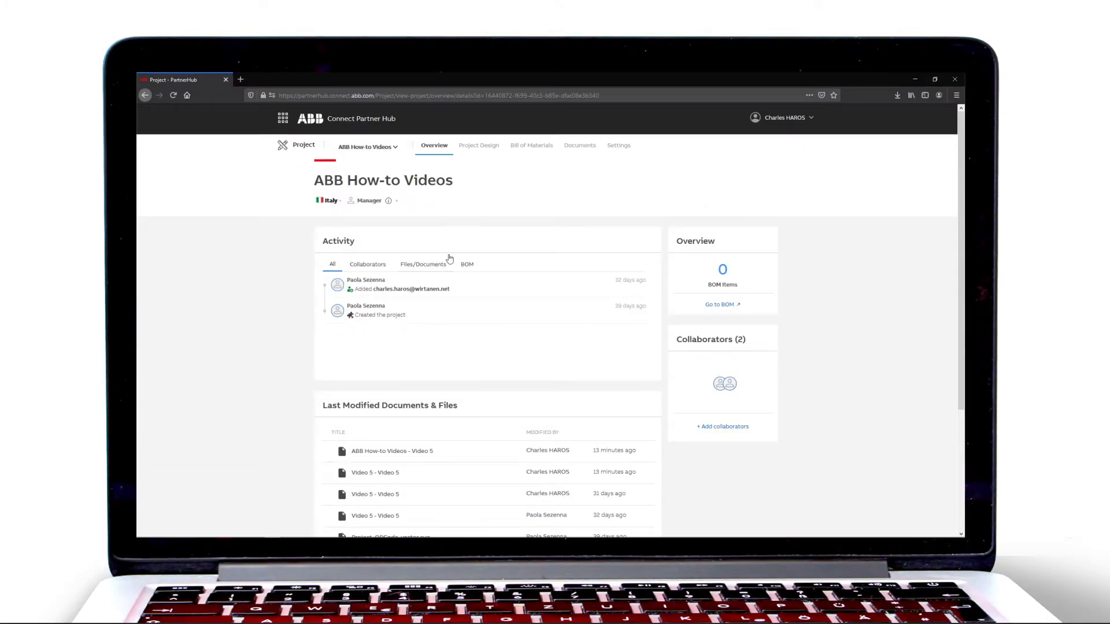
click(479, 145)
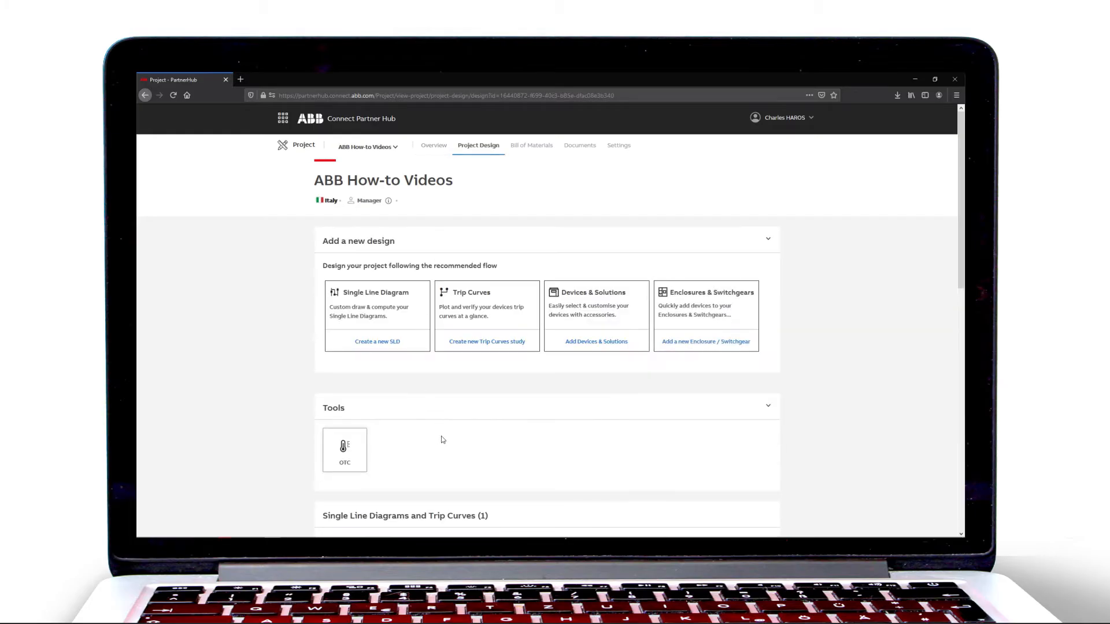
click(377, 341)
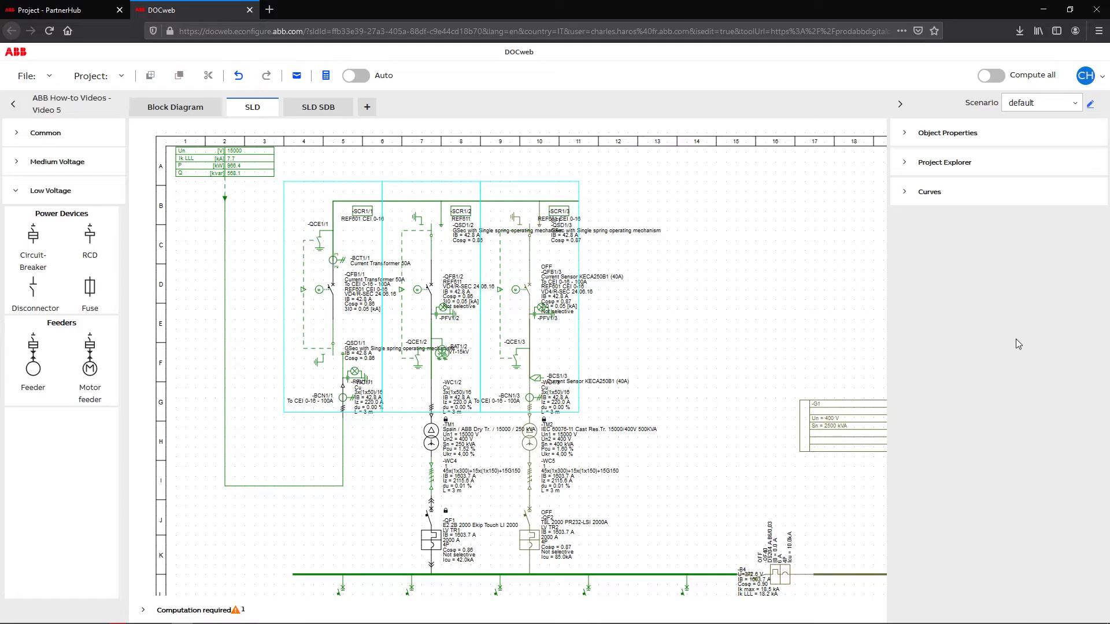
mouse_move(995, 336)
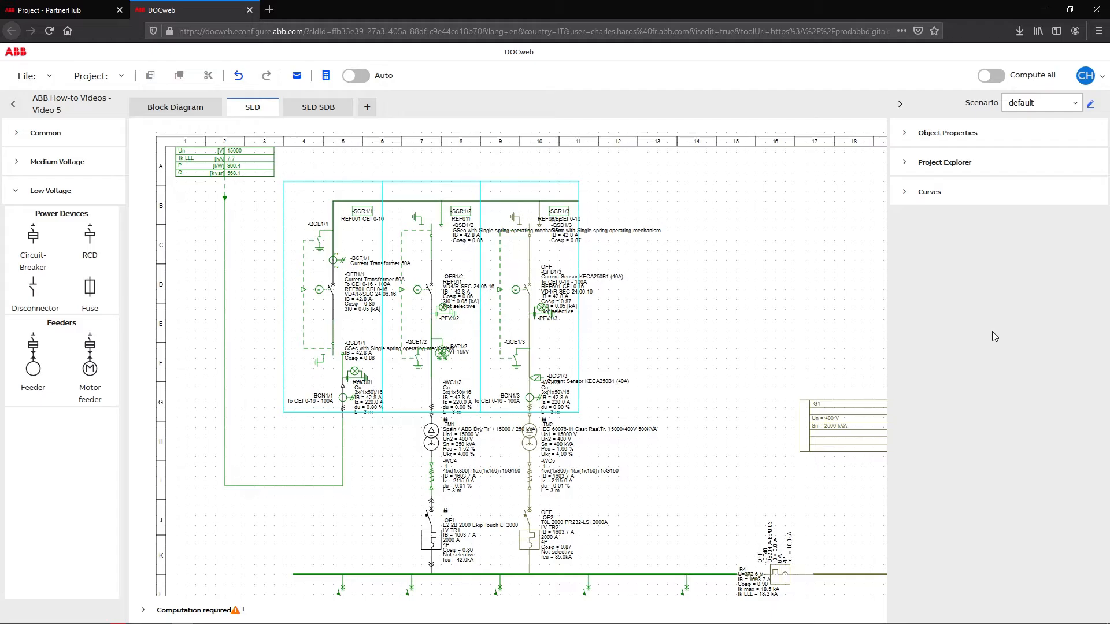
Use File > Save to BOM so the Video 5 bill of materials is sent to Partner Hub
click(35, 76)
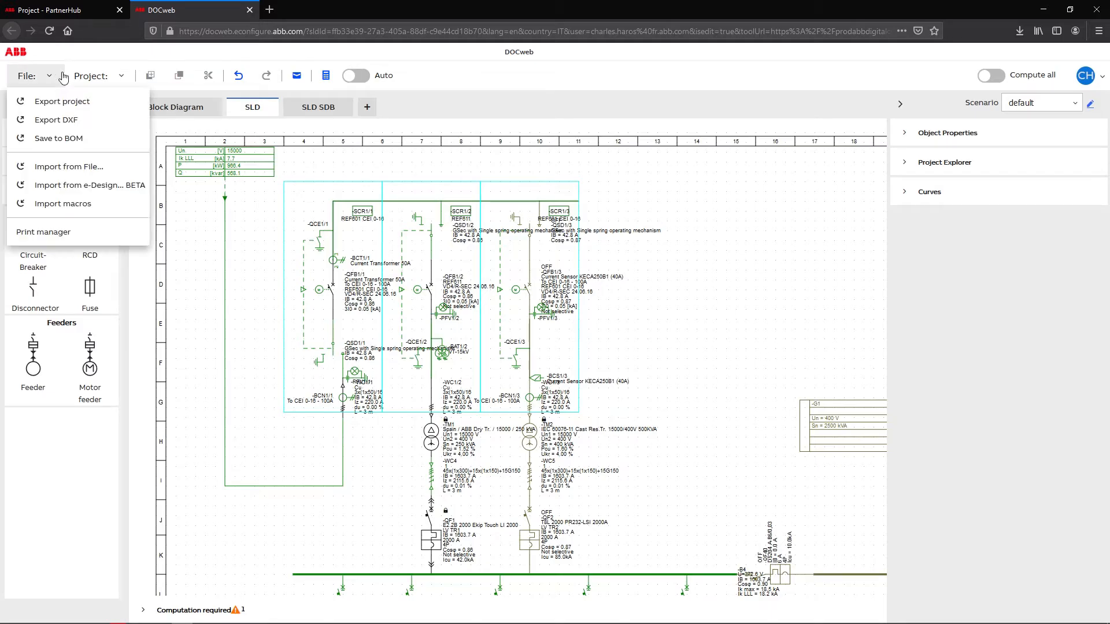
mouse_move(89, 138)
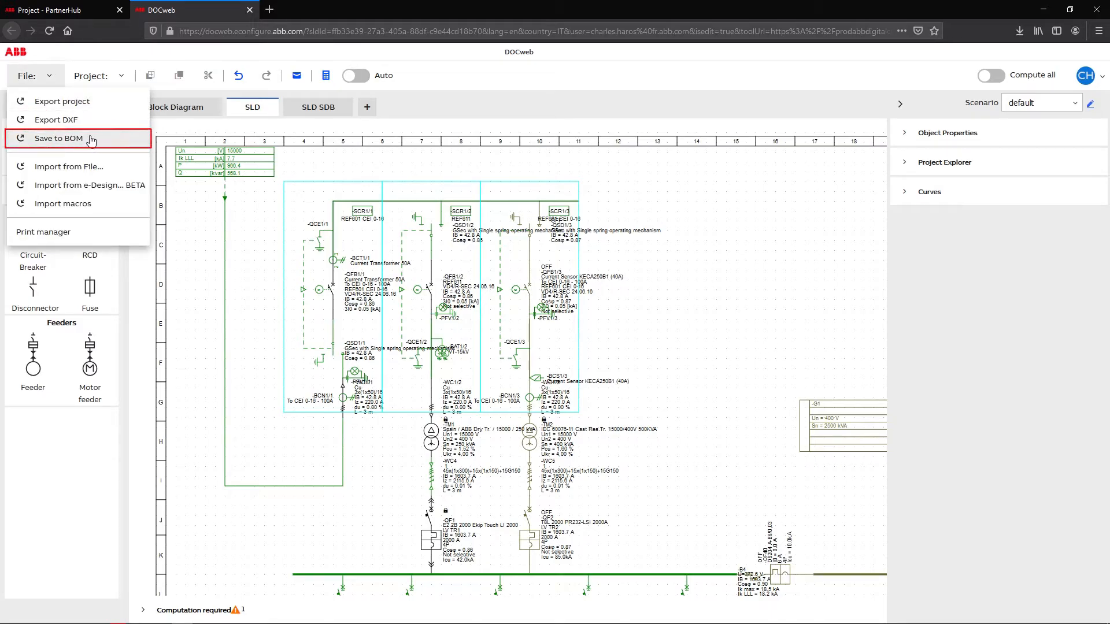
click(57, 138)
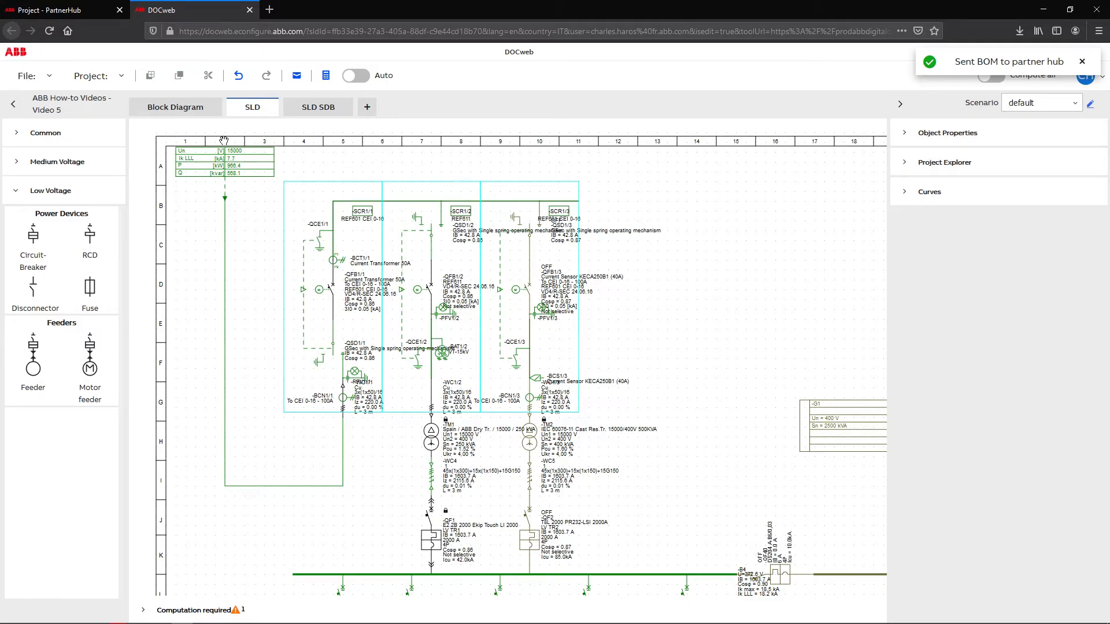
Return to Partner Hub and view the ABB How-to Videos project's Bill of Materials
click(52, 10)
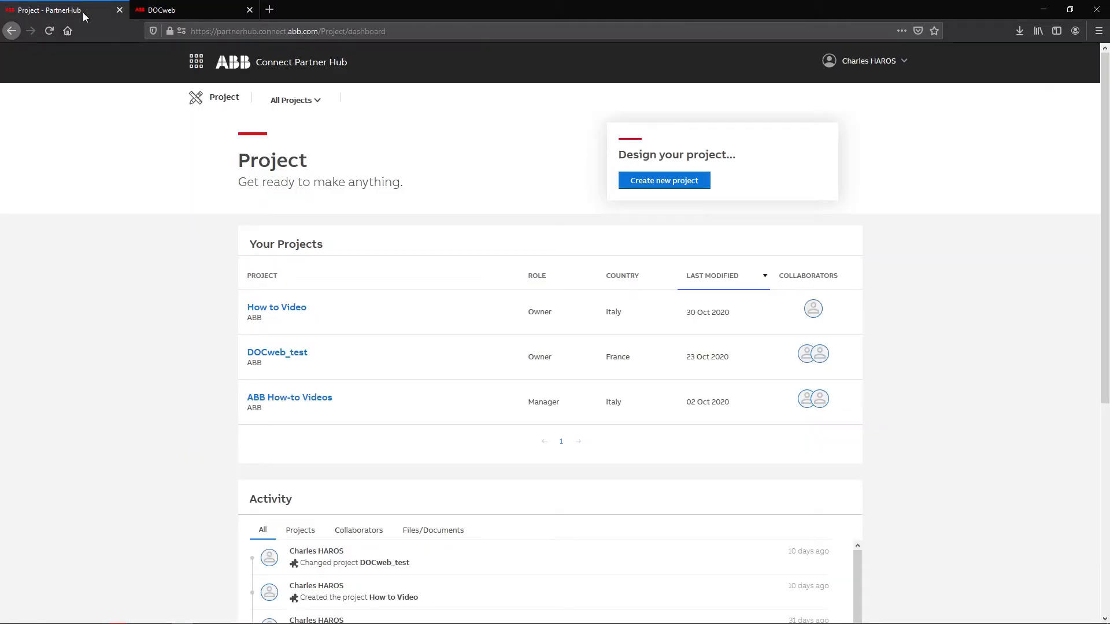
mouse_move(286, 392)
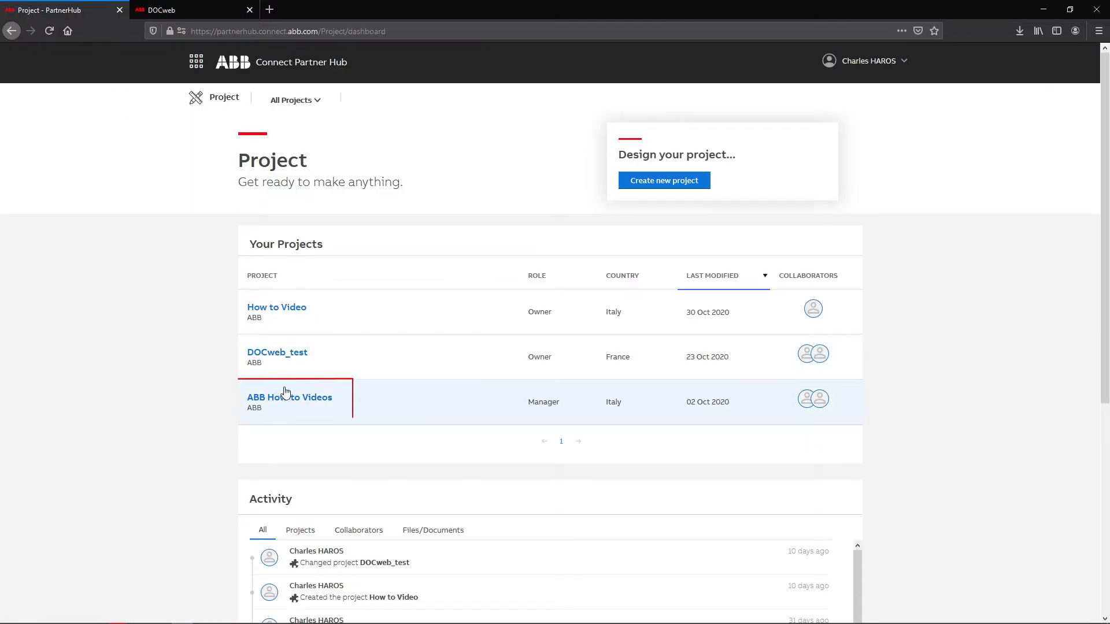
click(289, 397)
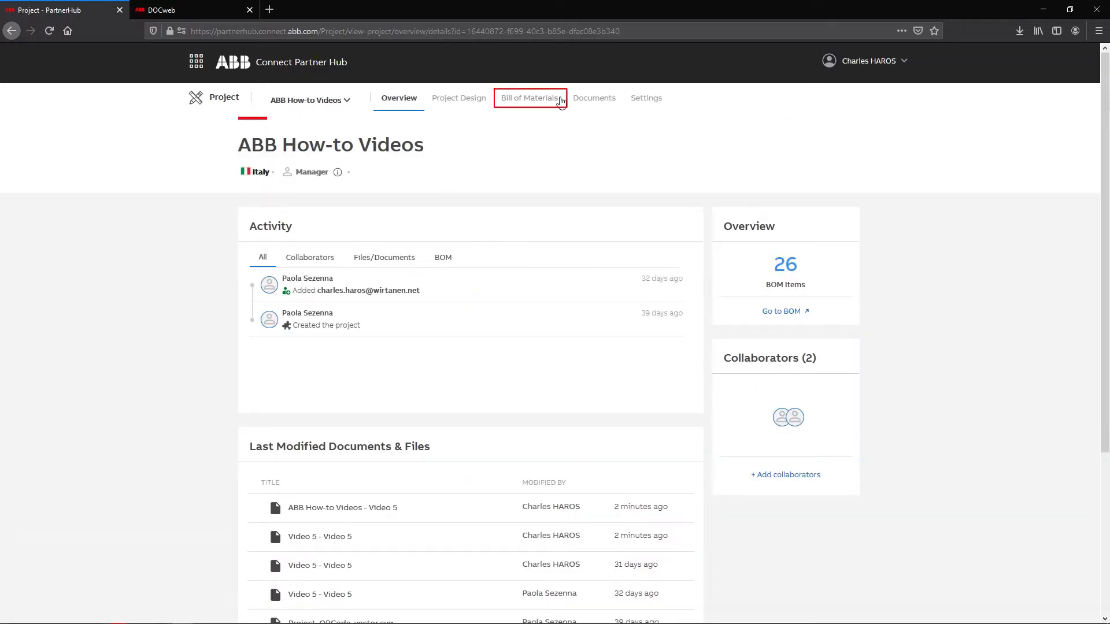
click(529, 98)
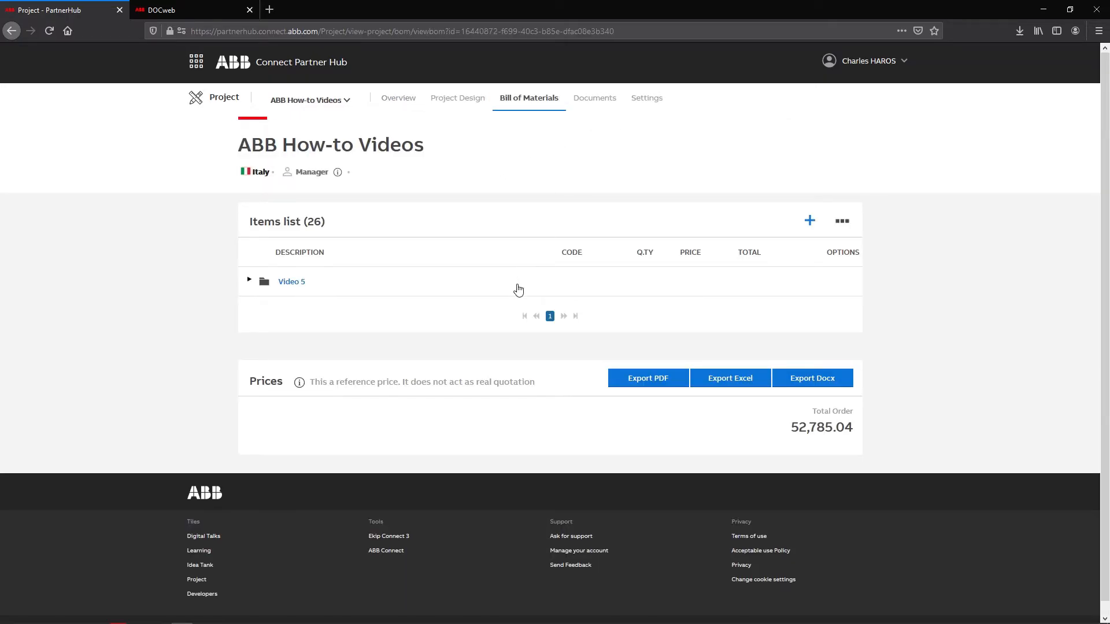
Expand Video 5 and LV MDB, check the E2.2B breaker's product details, and return to the BOM
click(249, 282)
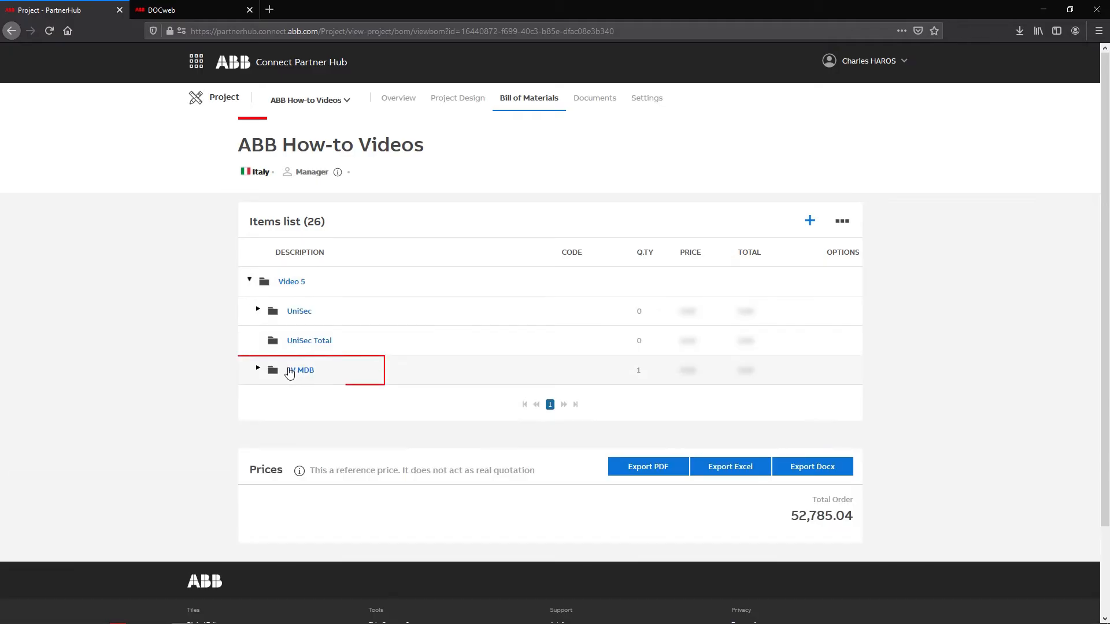
click(258, 370)
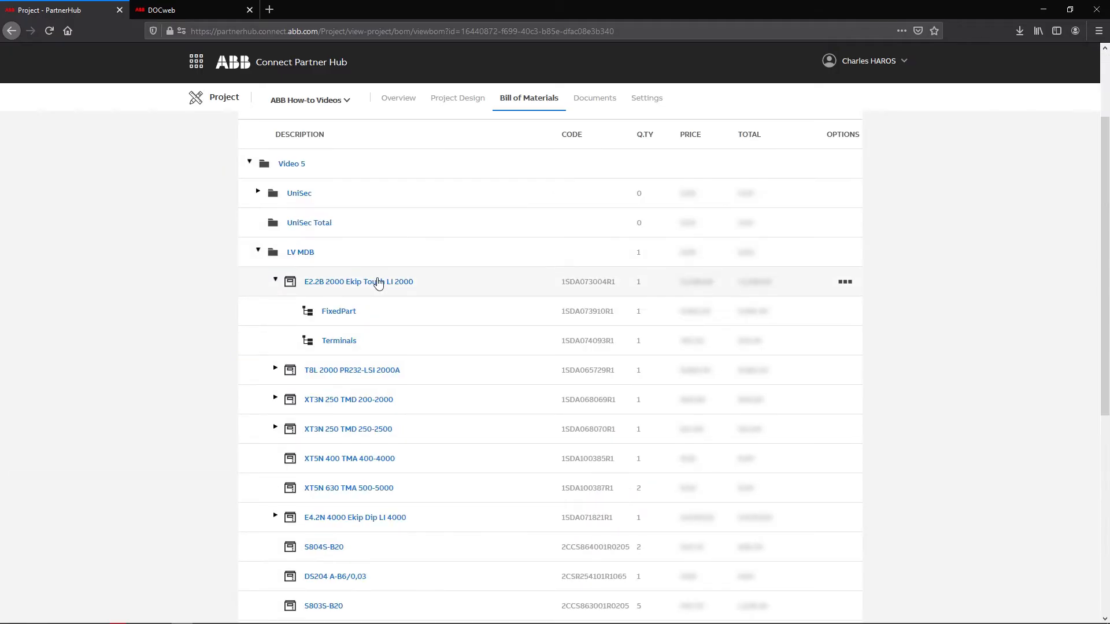
click(358, 281)
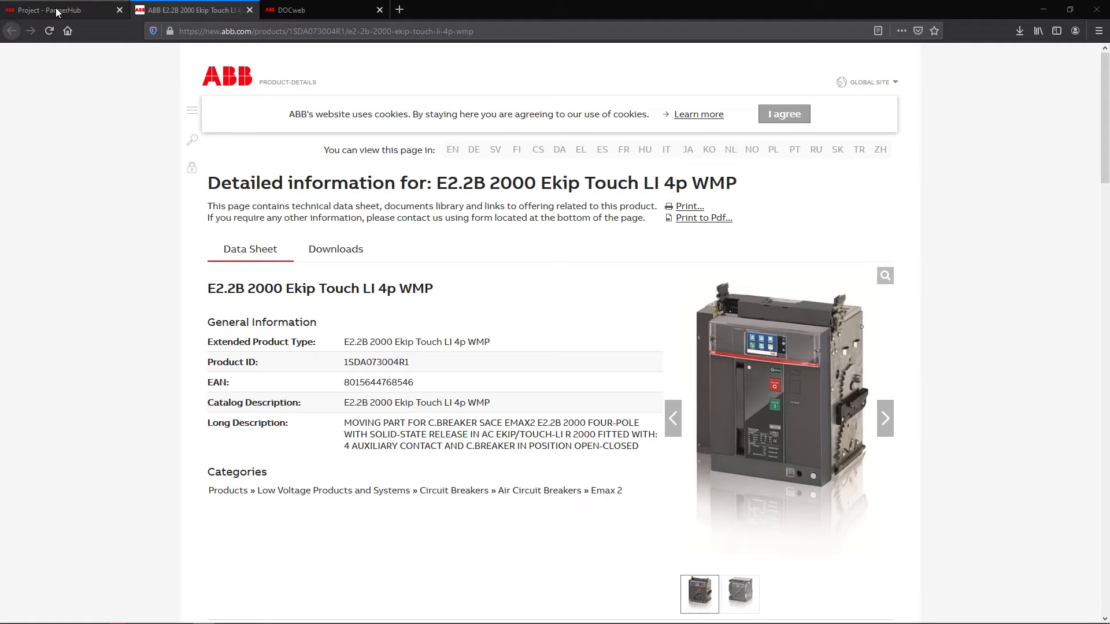
click(52, 11)
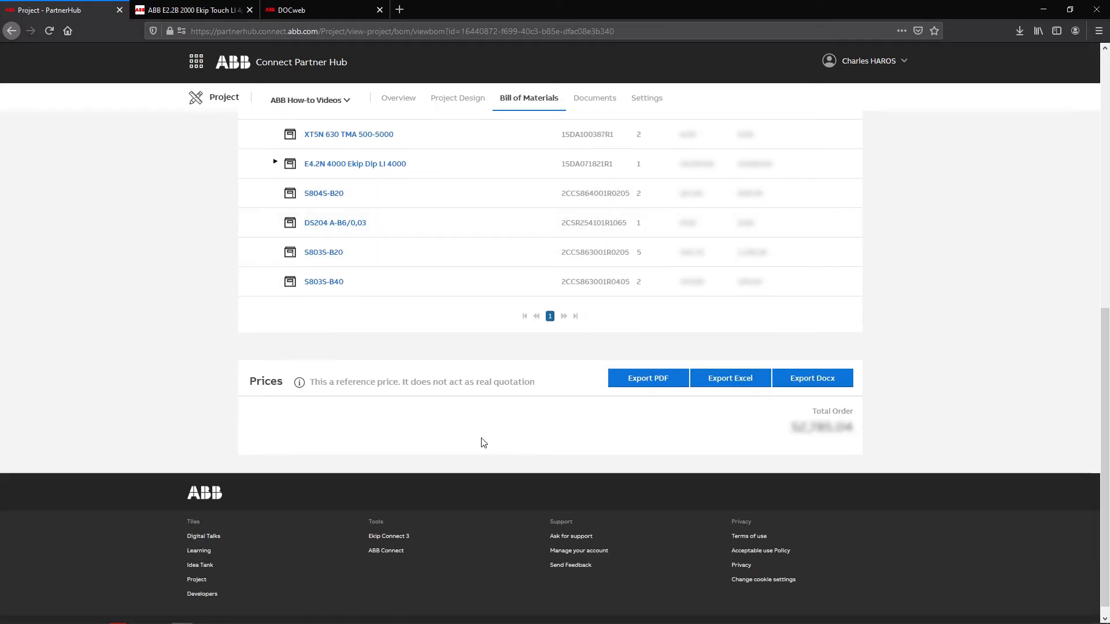
mouse_move(689, 457)
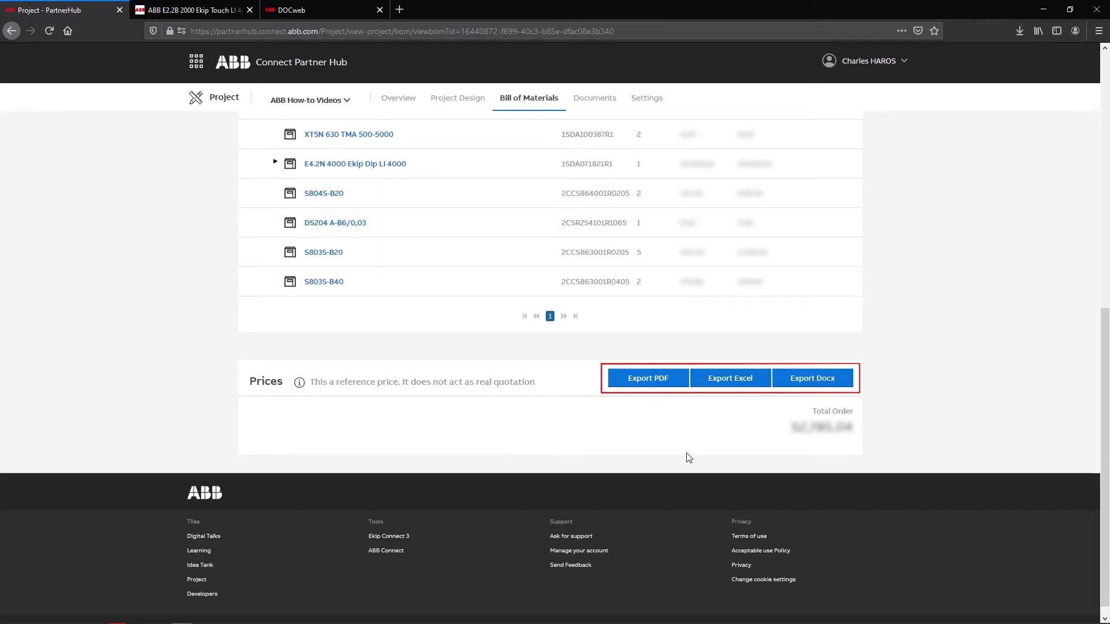
Export the bill of materials as a PDF opened in Firefox, then return to the DOCweb diagram
click(647, 378)
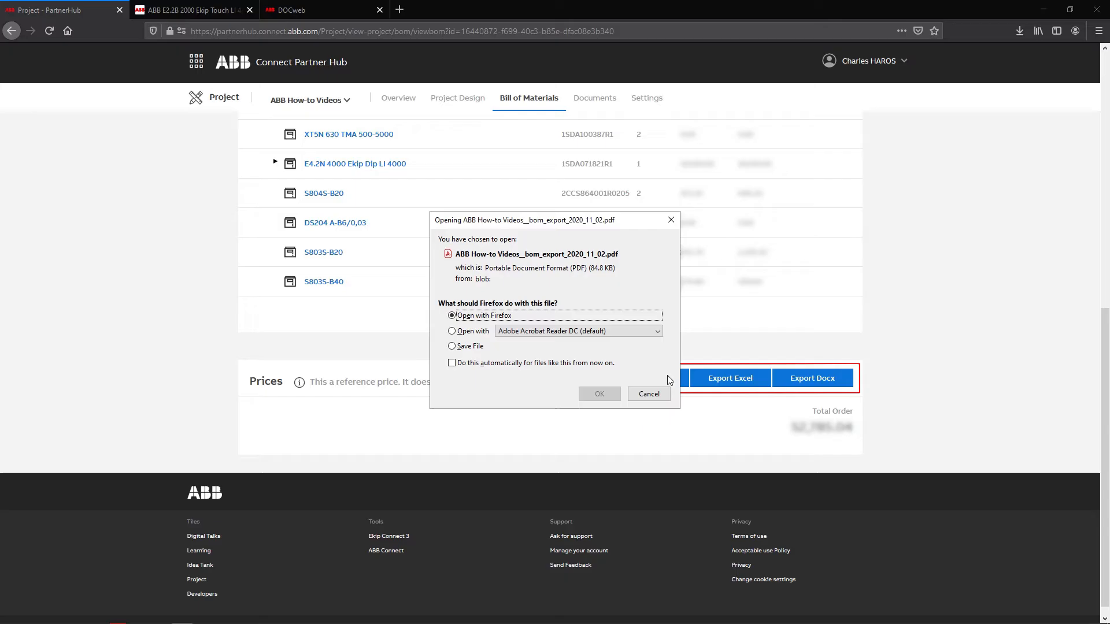
click(649, 393)
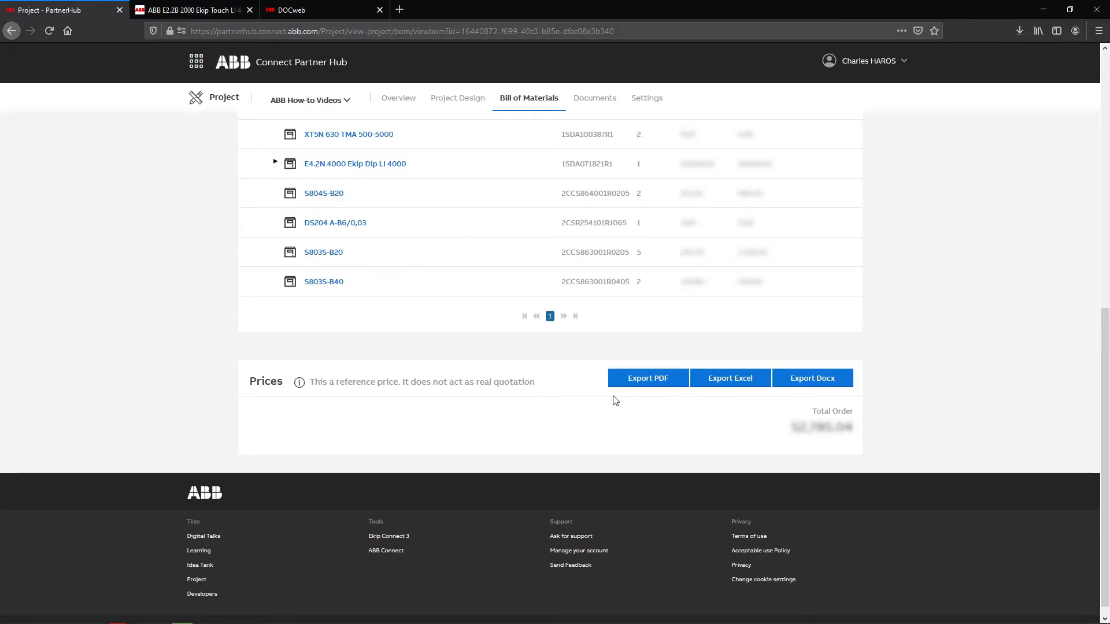
click(297, 10)
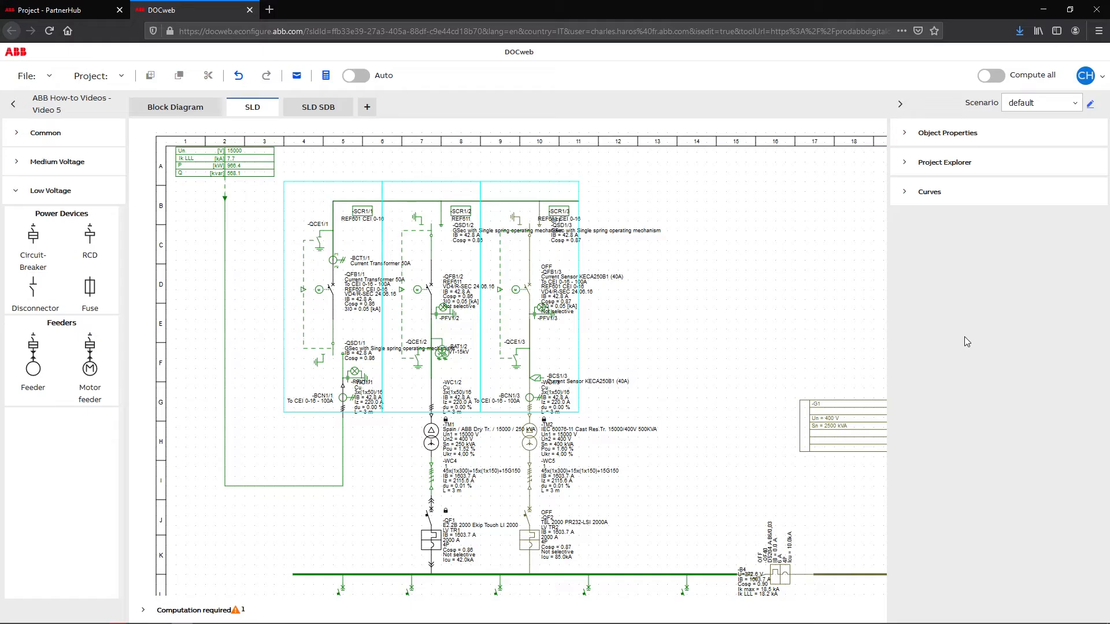
mouse_move(900, 337)
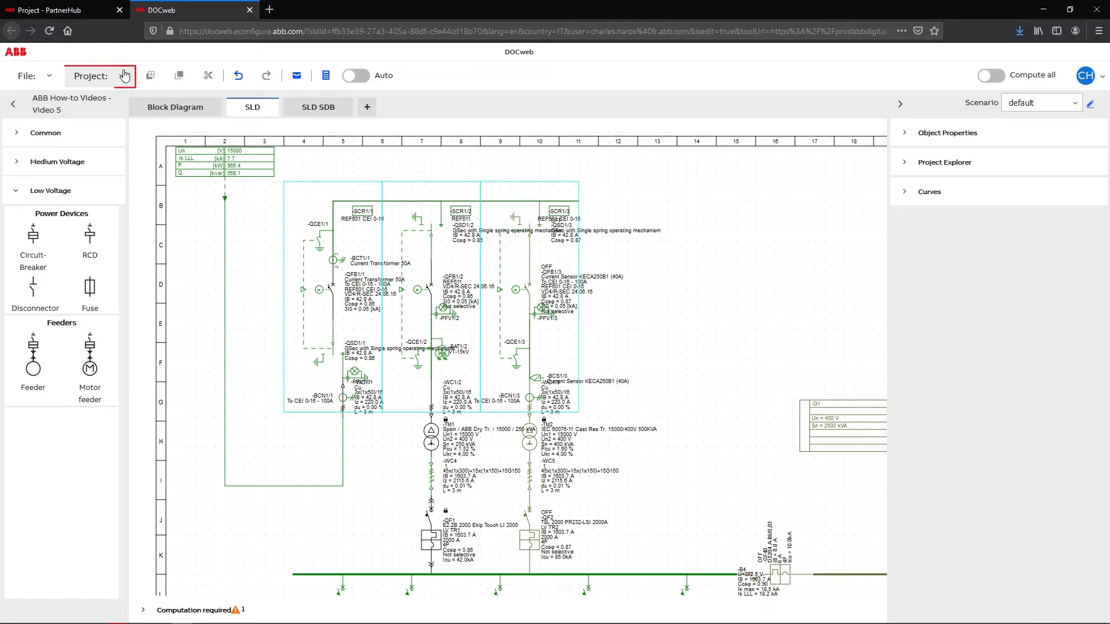
click(90, 76)
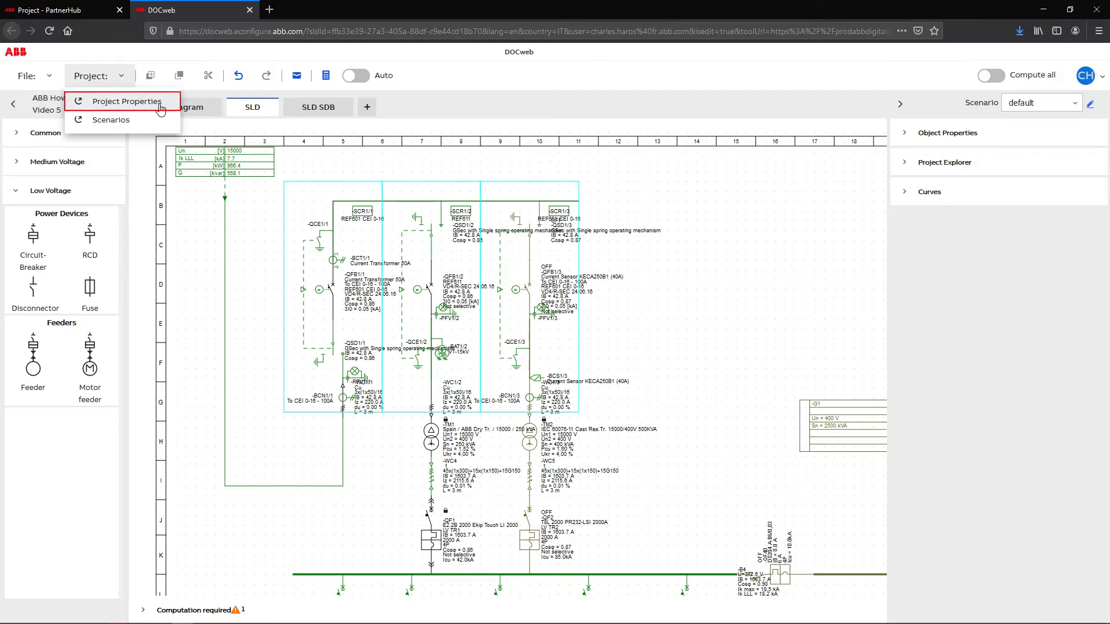
click(127, 101)
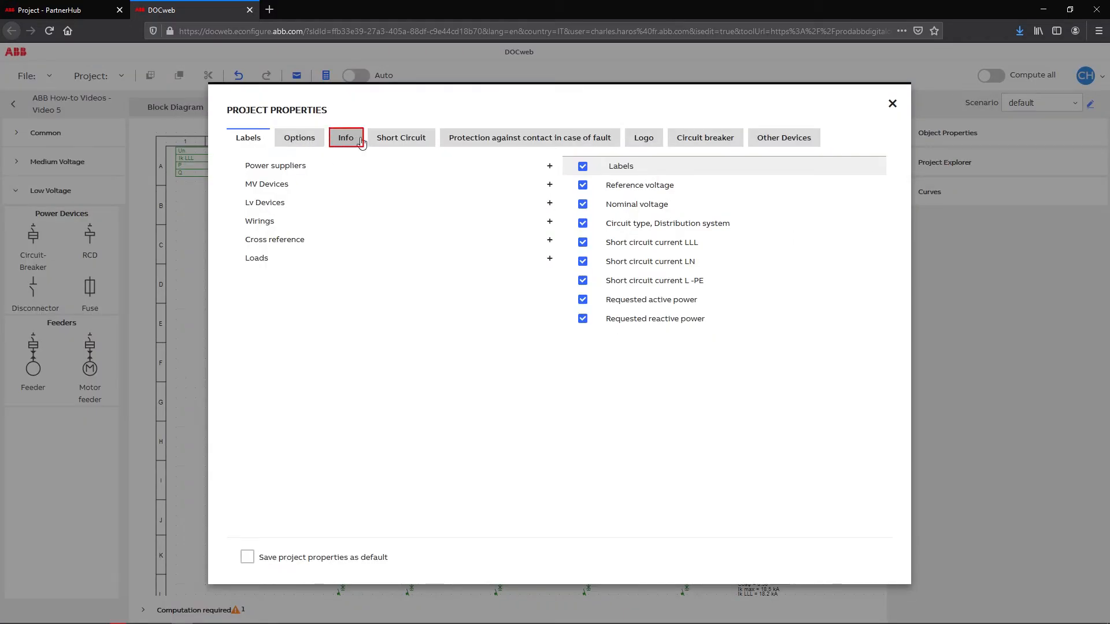
click(346, 138)
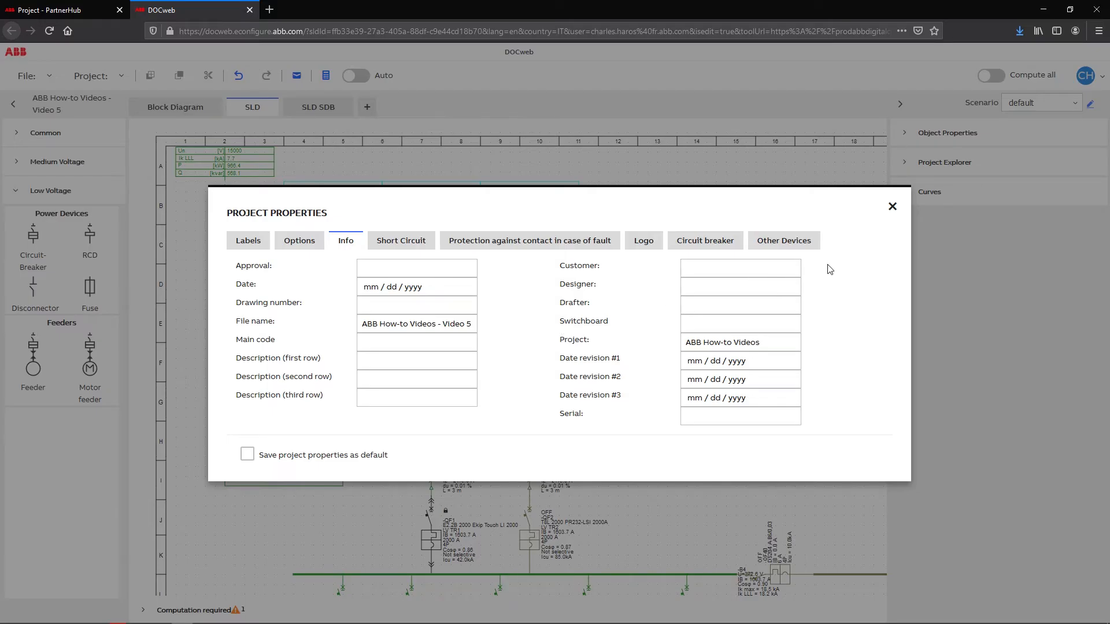
click(892, 207)
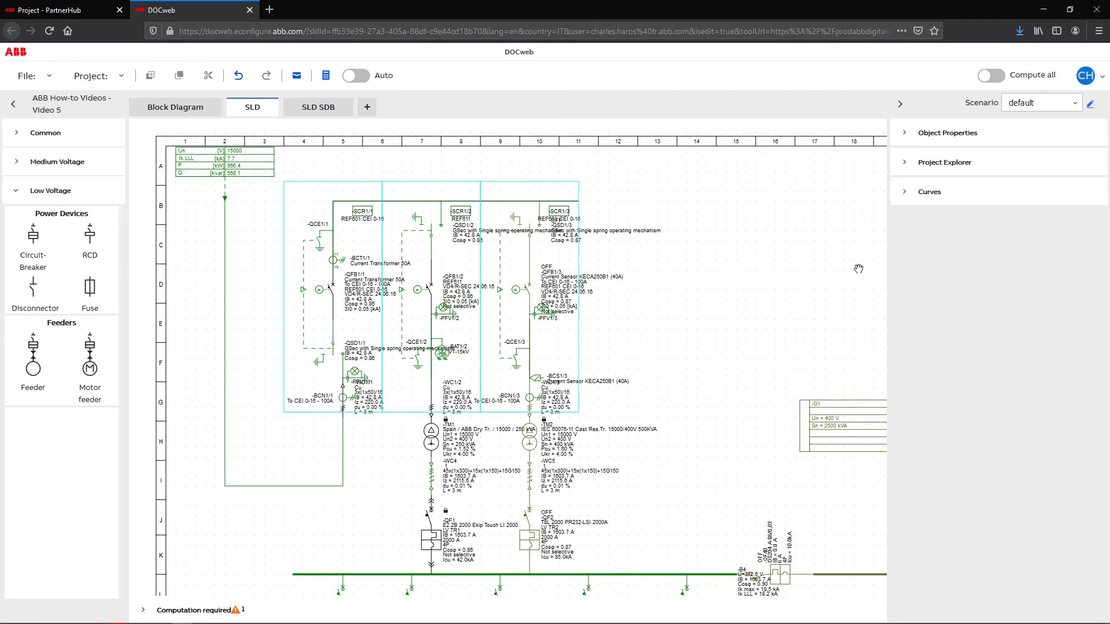
click(51, 75)
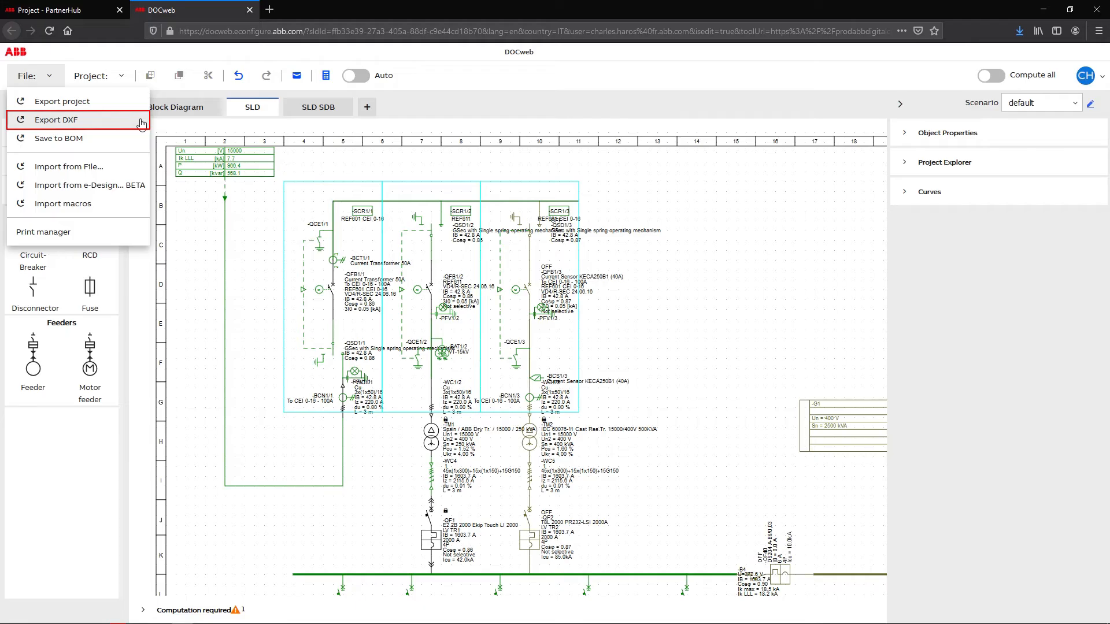
mouse_move(137, 189)
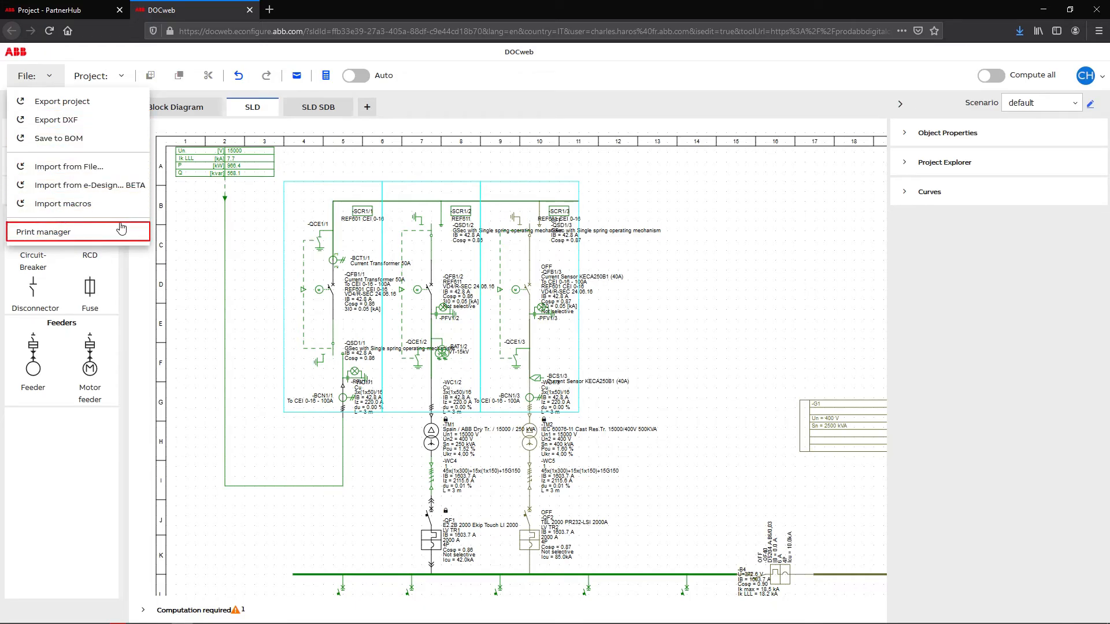
In Print manager include Short-circuit hypothesis and Block diagram and exclude Reports
click(43, 232)
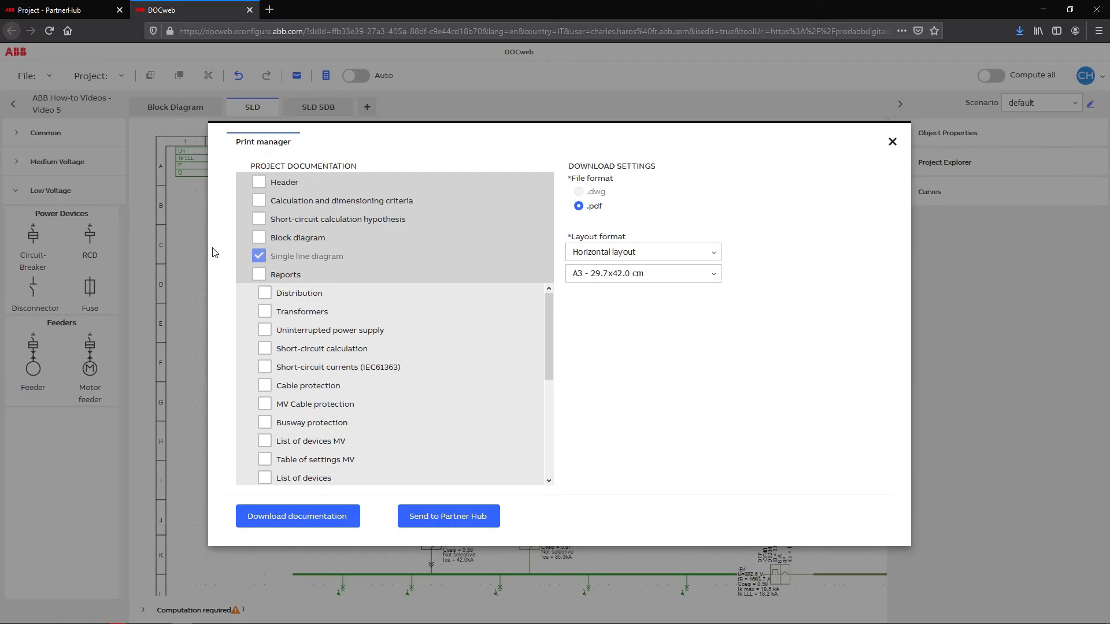
scroll(down, 3)
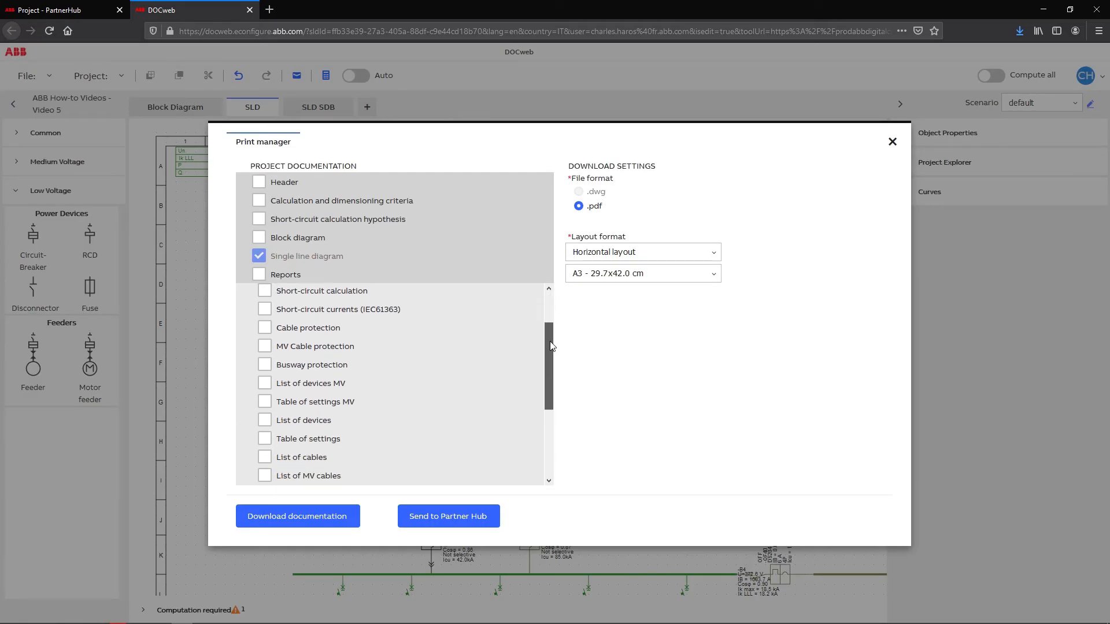
scroll(down, 3)
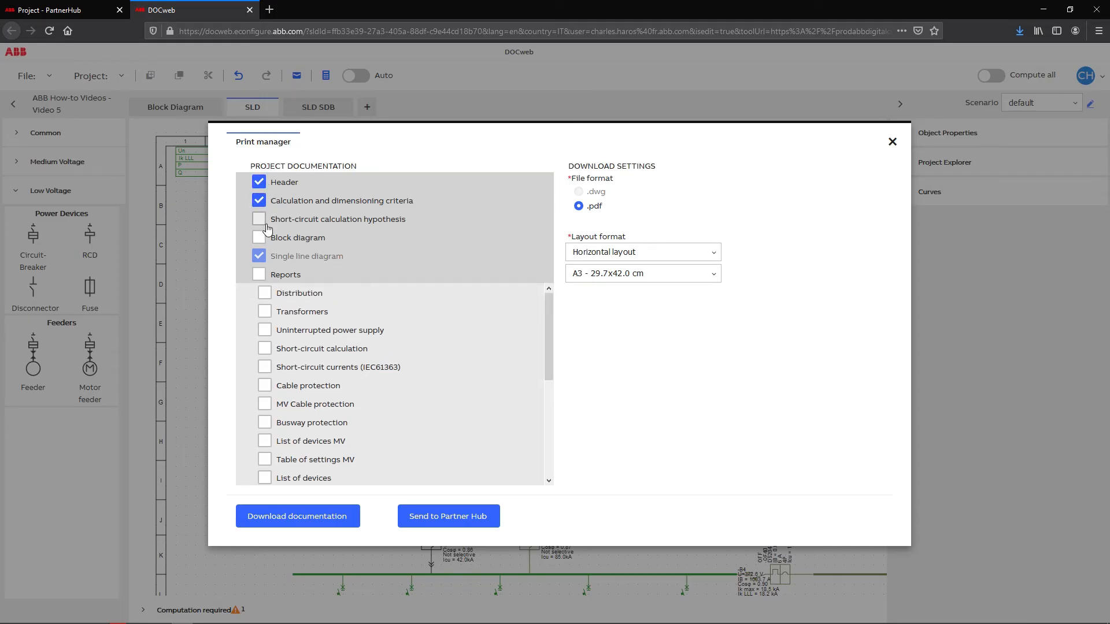
click(259, 219)
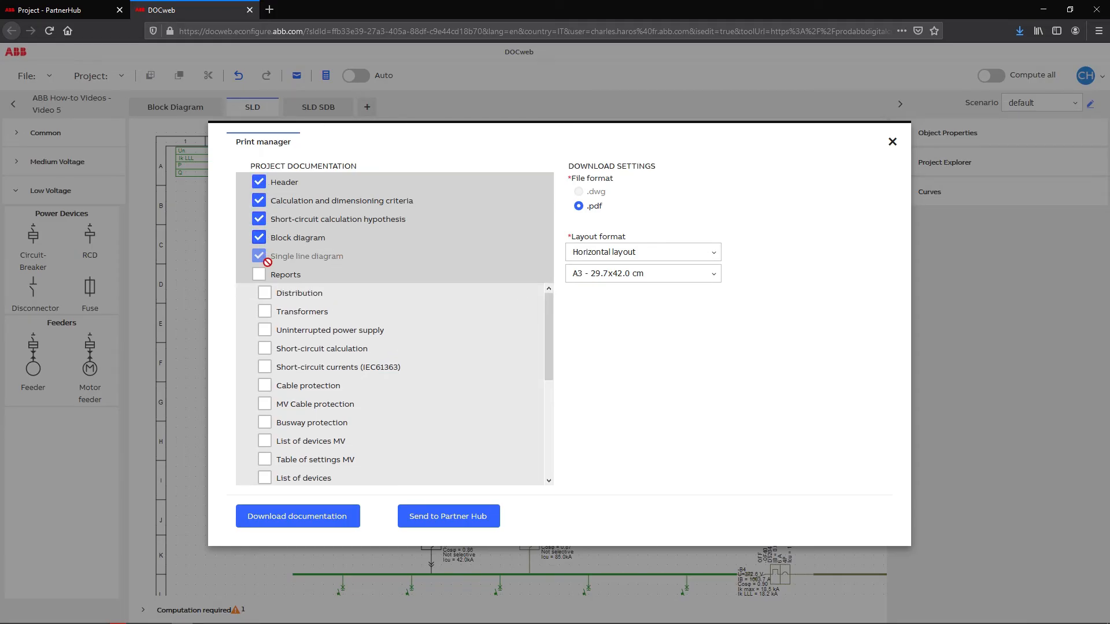
click(264, 274)
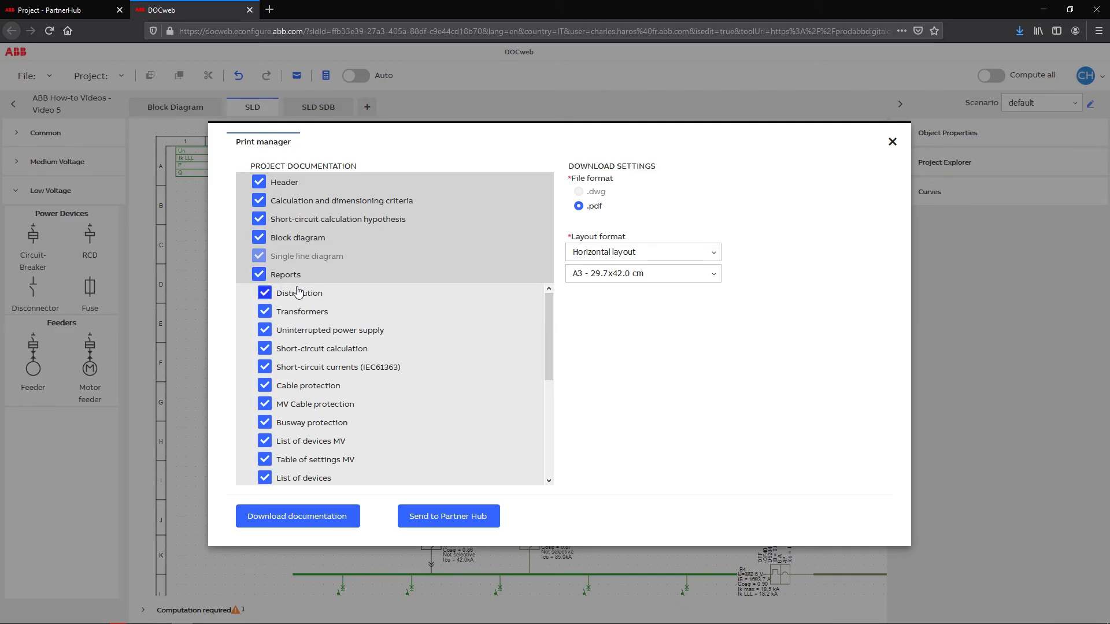
click(259, 274)
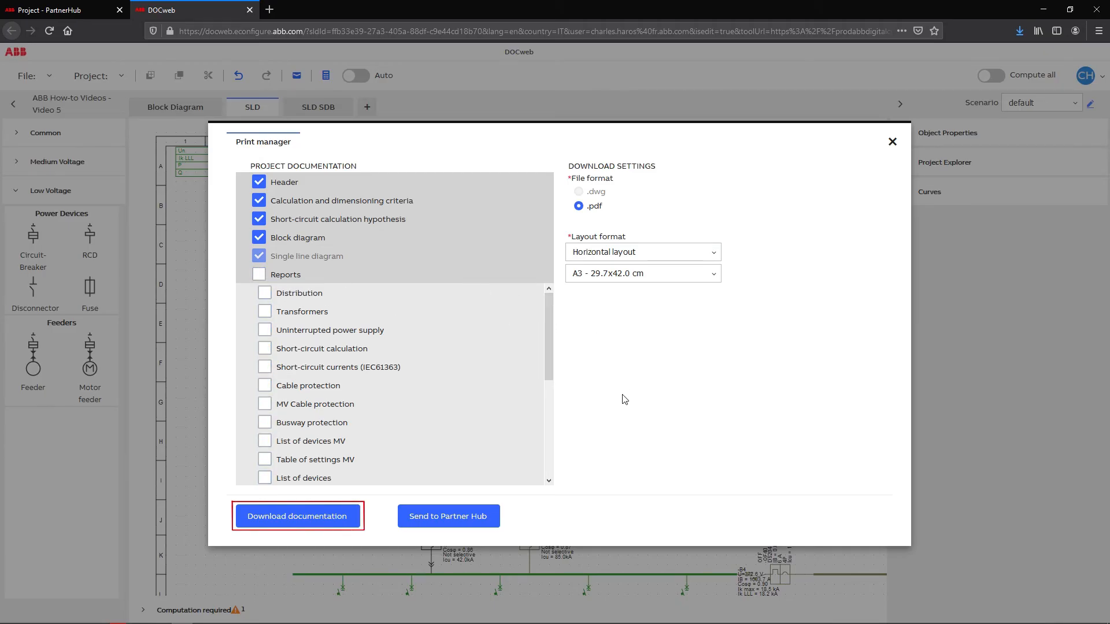
mouse_move(611, 428)
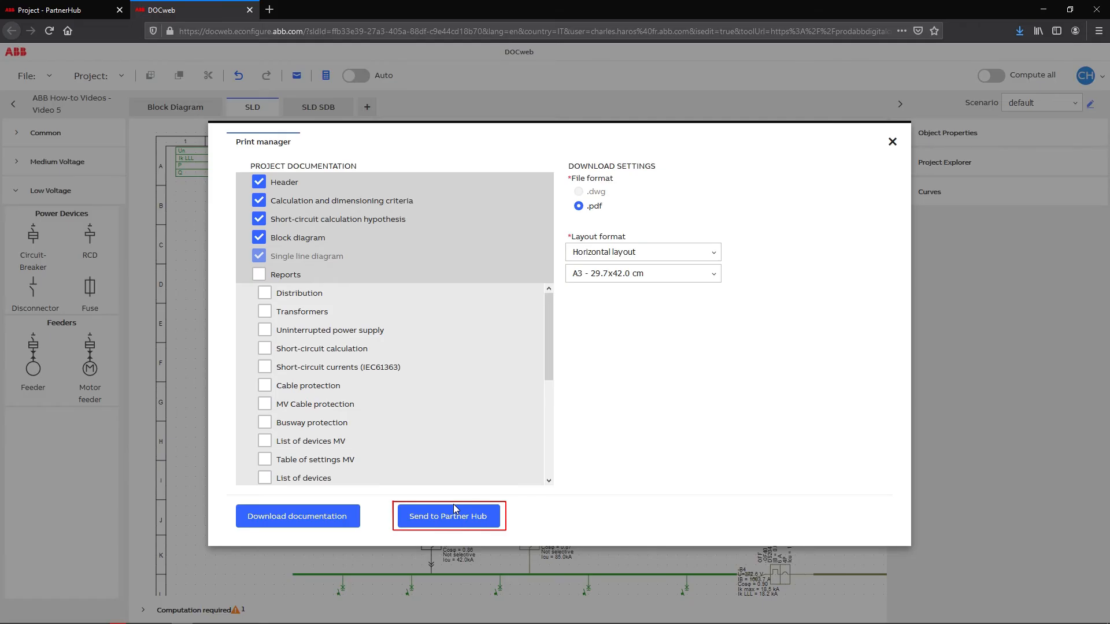
Send the generated documentation to Partner Hub
click(448, 516)
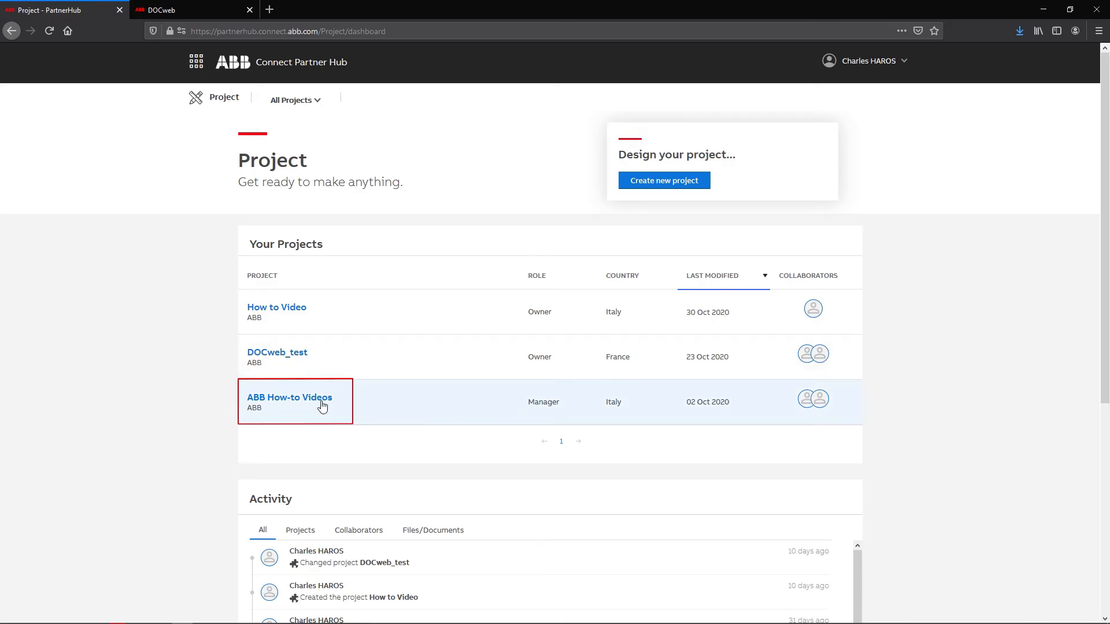
From the project's Documents, open the Video 5 folder and the 'ABB How-to Videos - Video 5' PDF in Firefox
click(289, 397)
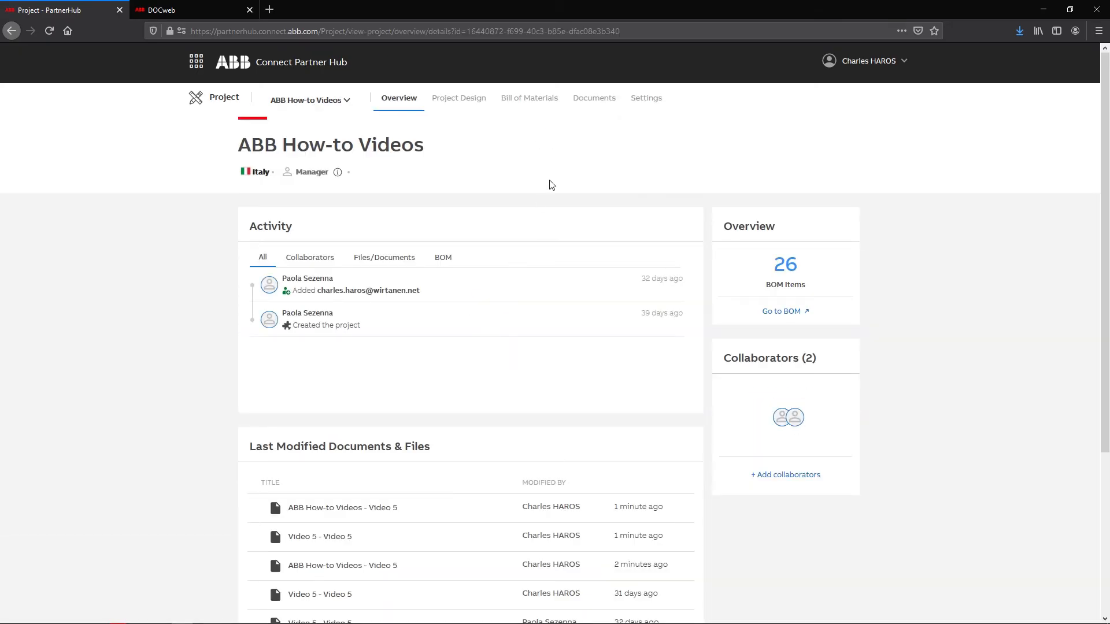
click(593, 98)
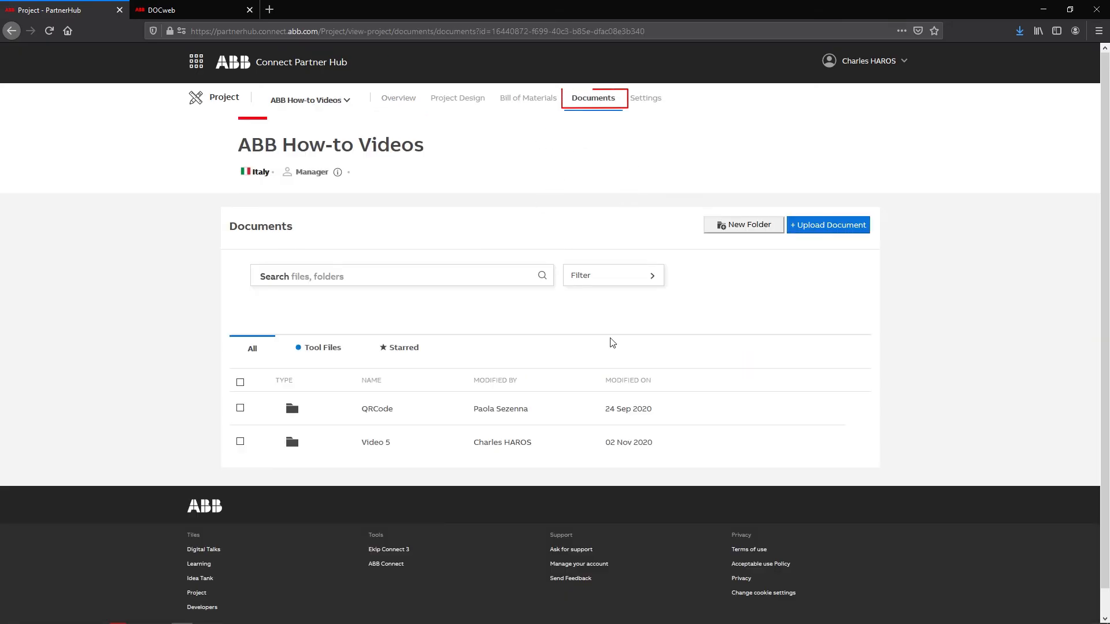
double_click(375, 442)
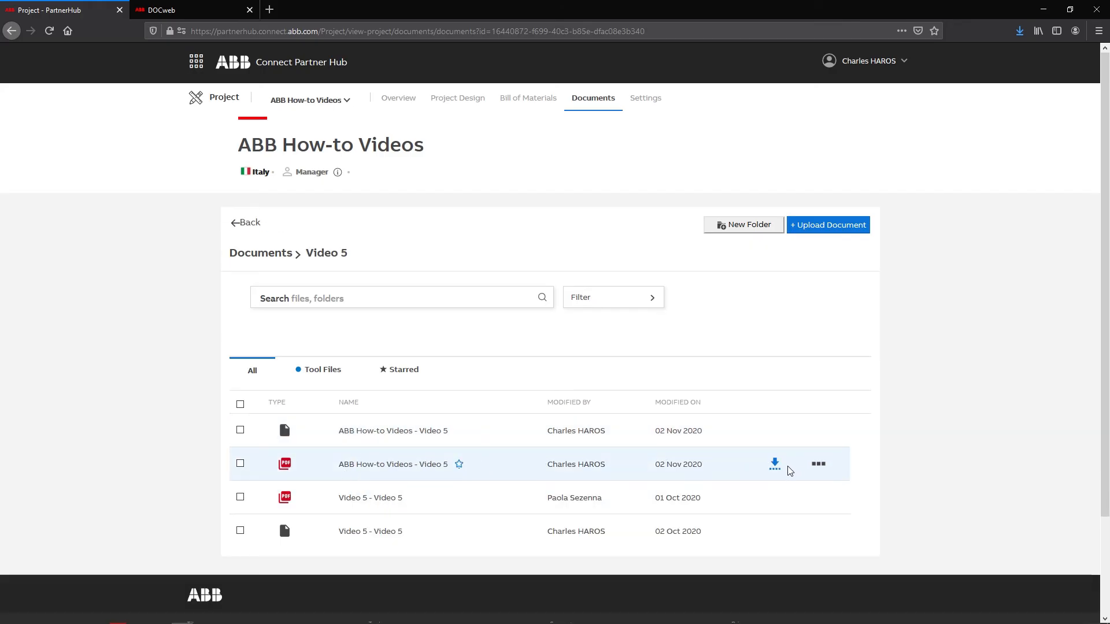
click(774, 463)
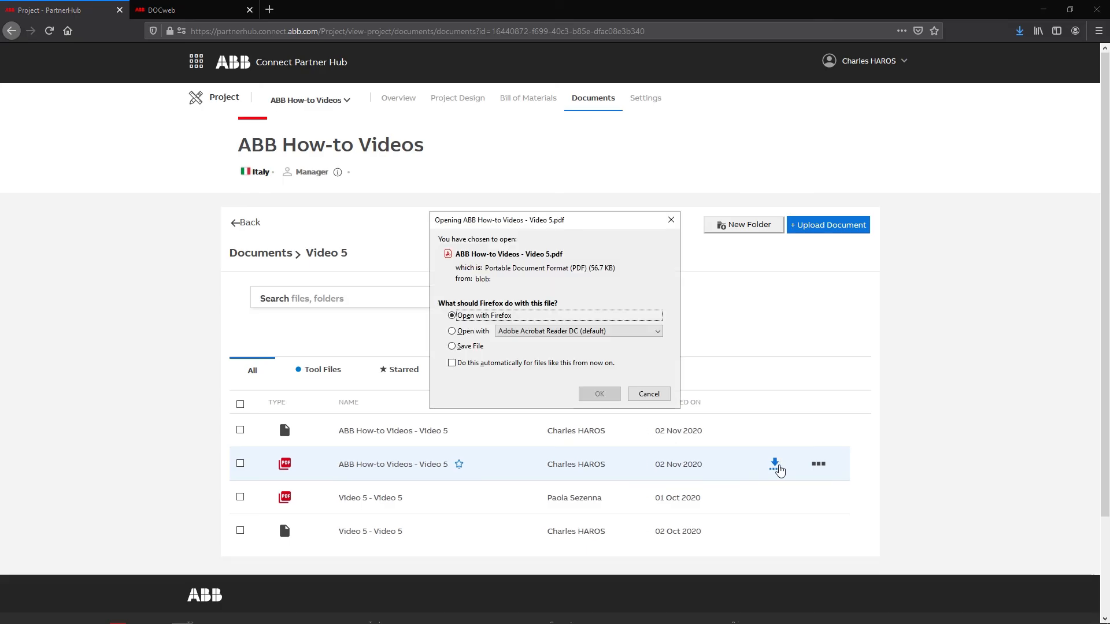
click(649, 393)
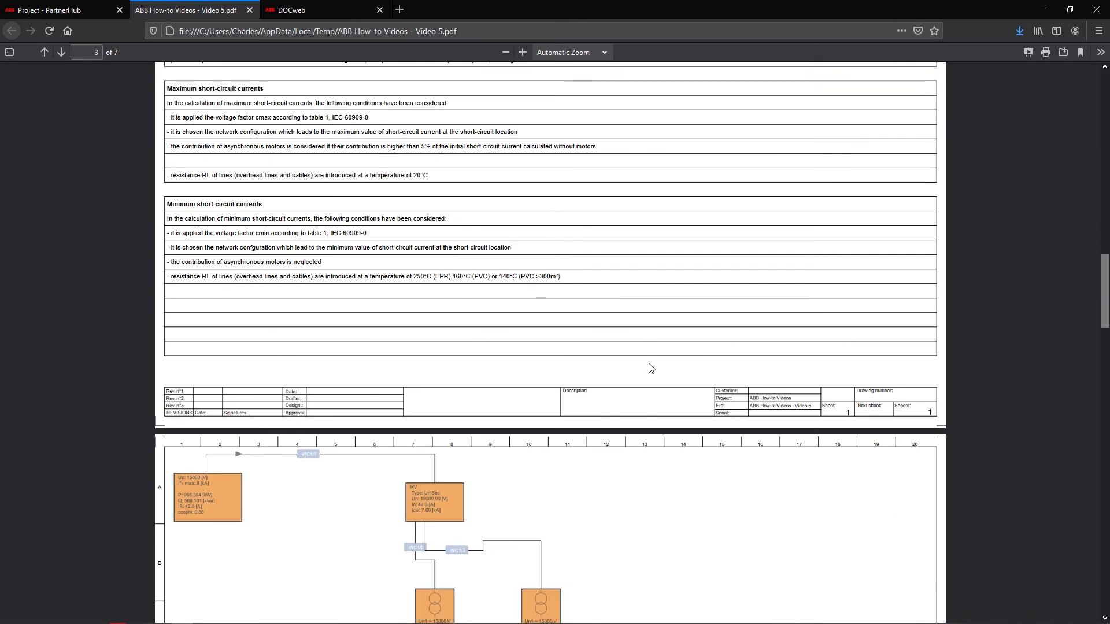
Scroll through the documentation PDF from short-circuit conditions to the single line diagram pages
scroll(down, 3)
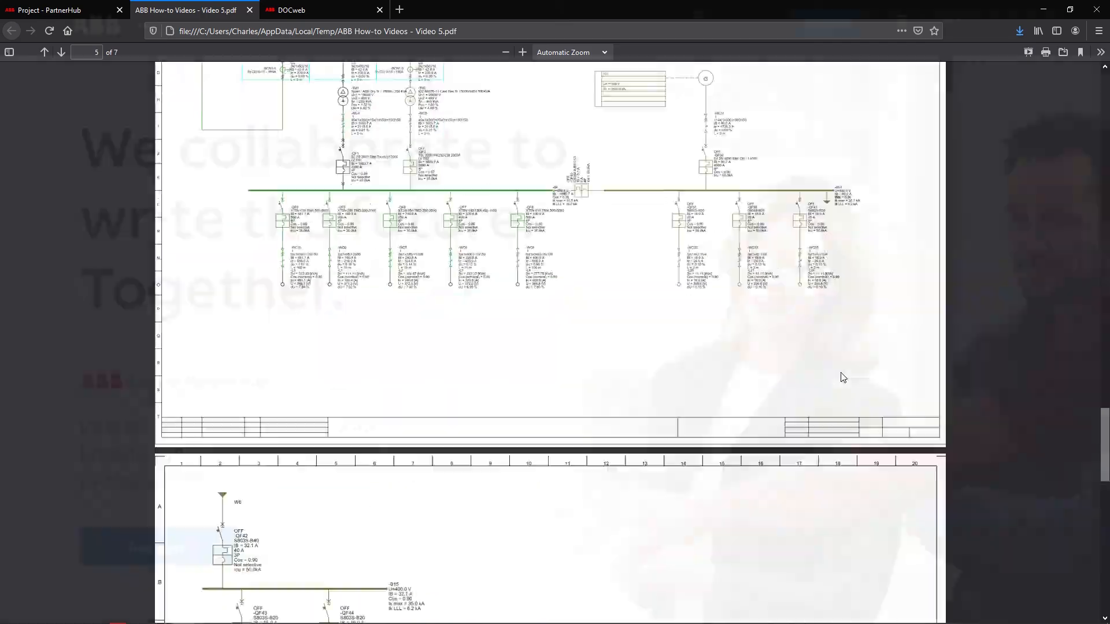